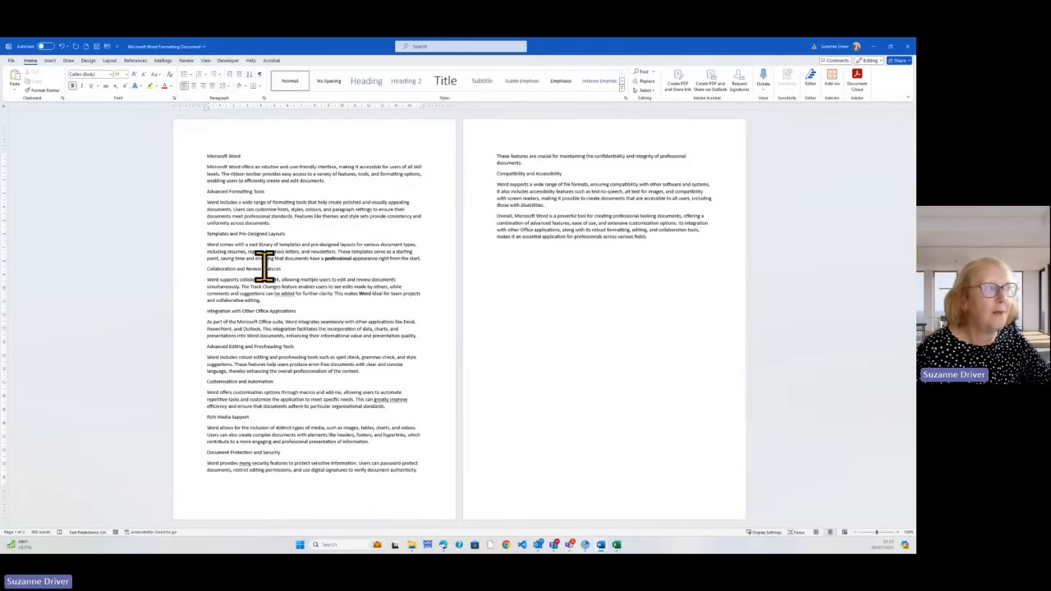
pyautogui.moveTo(315, 269)
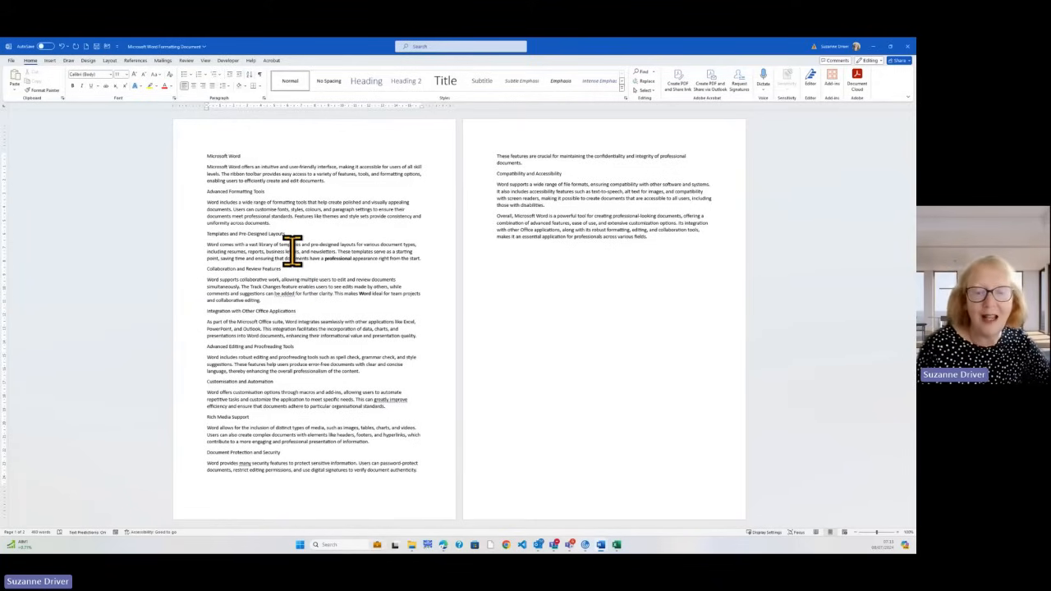
pyautogui.moveTo(184, 250)
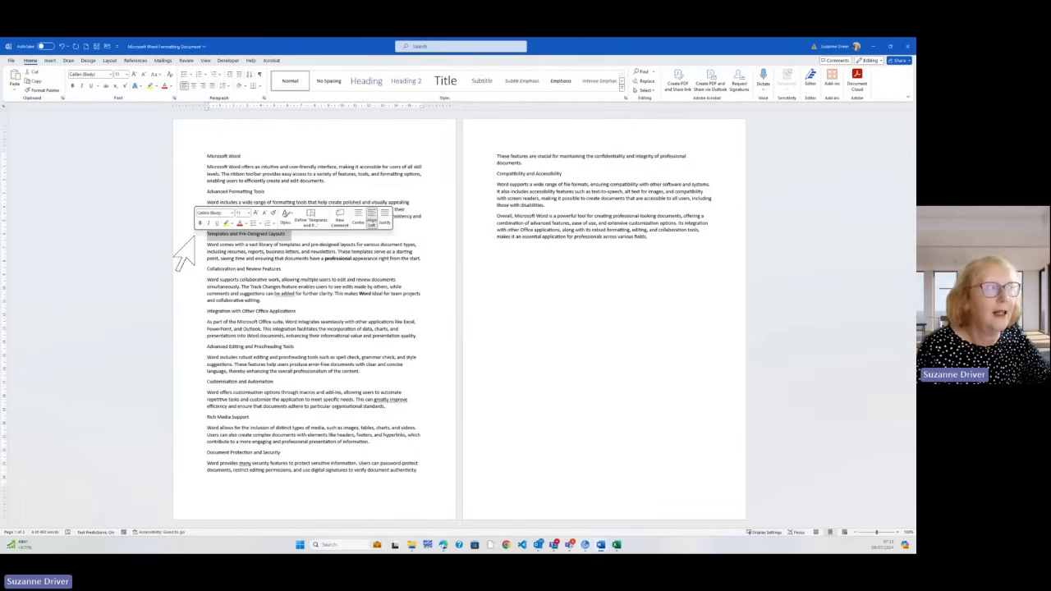
pyautogui.moveTo(210, 238)
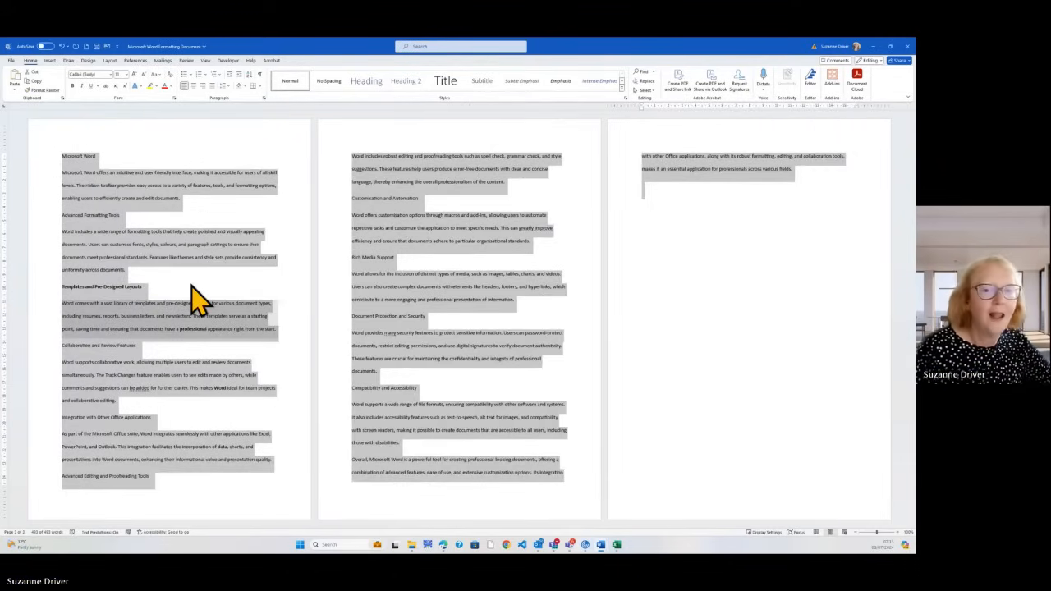
pyautogui.moveTo(240, 292)
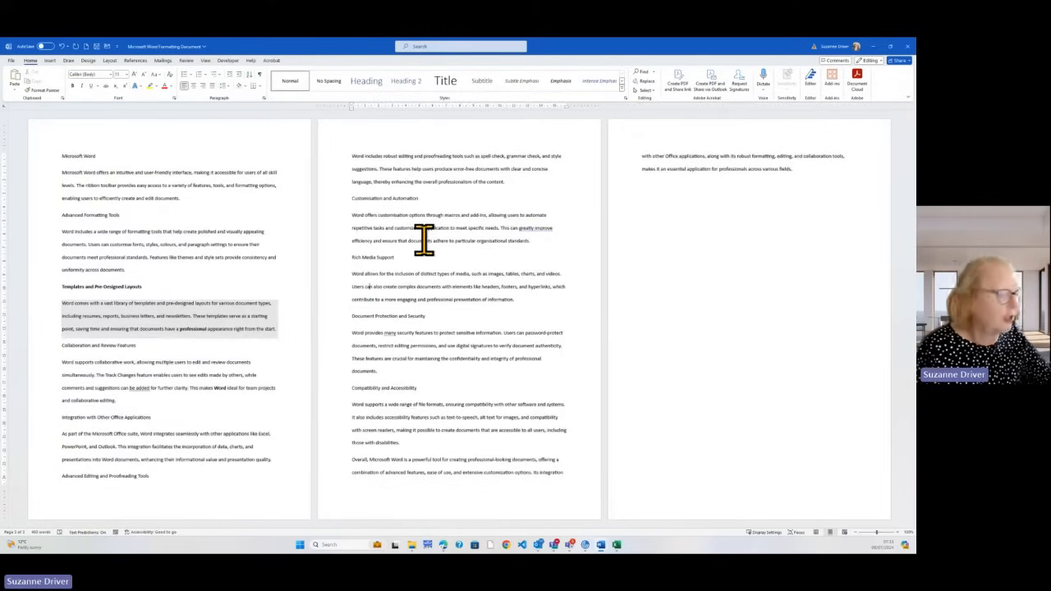
# Step: Select the first sentence on the second page to highlight it in yellow
pyautogui.moveTo(353, 239); pyautogui.dragTo(528, 239)
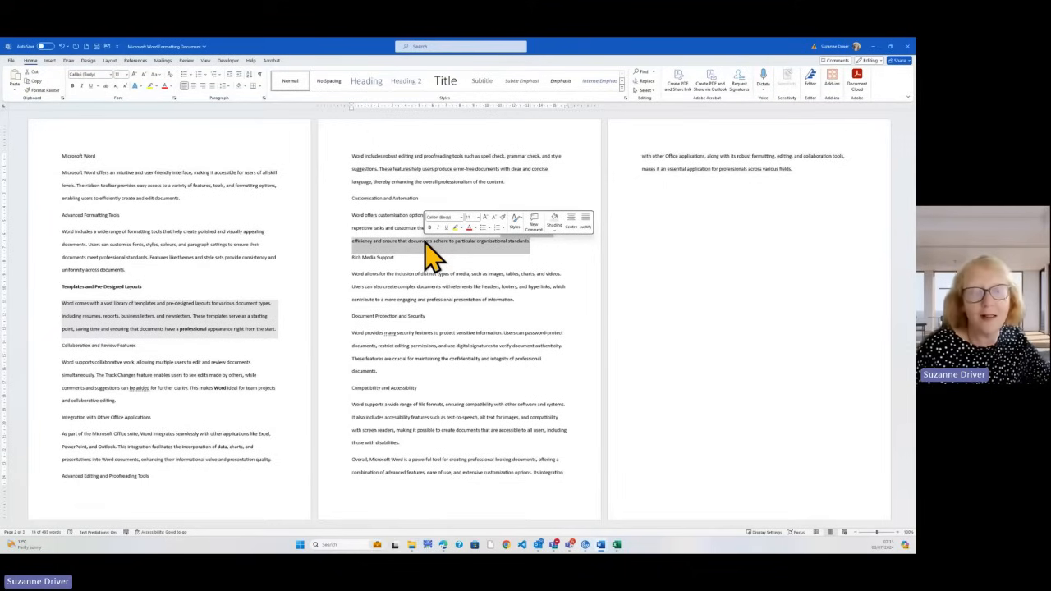
pyautogui.moveTo(459, 243)
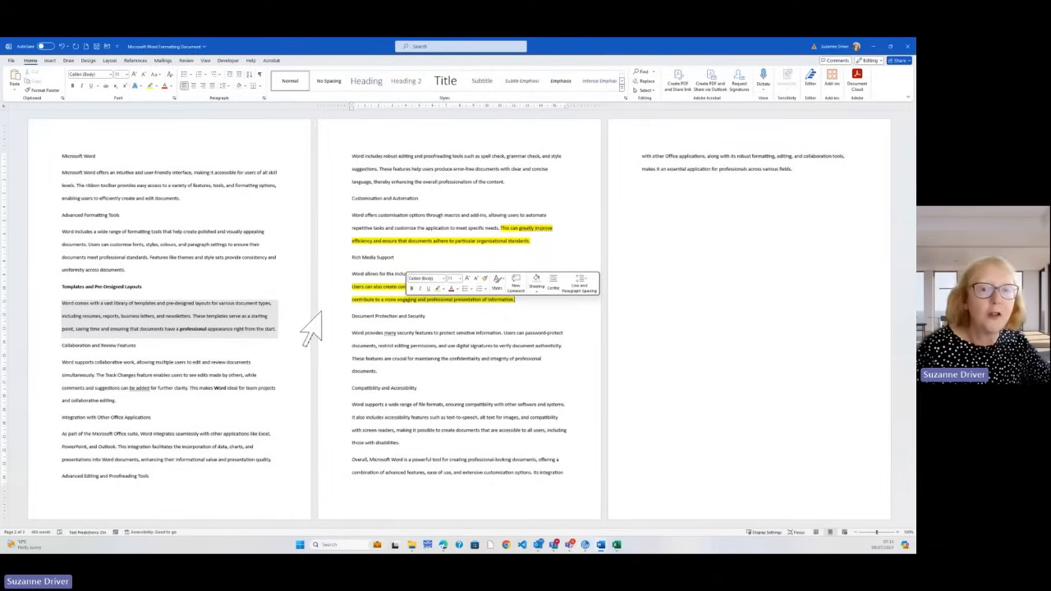
pyautogui.moveTo(413, 345)
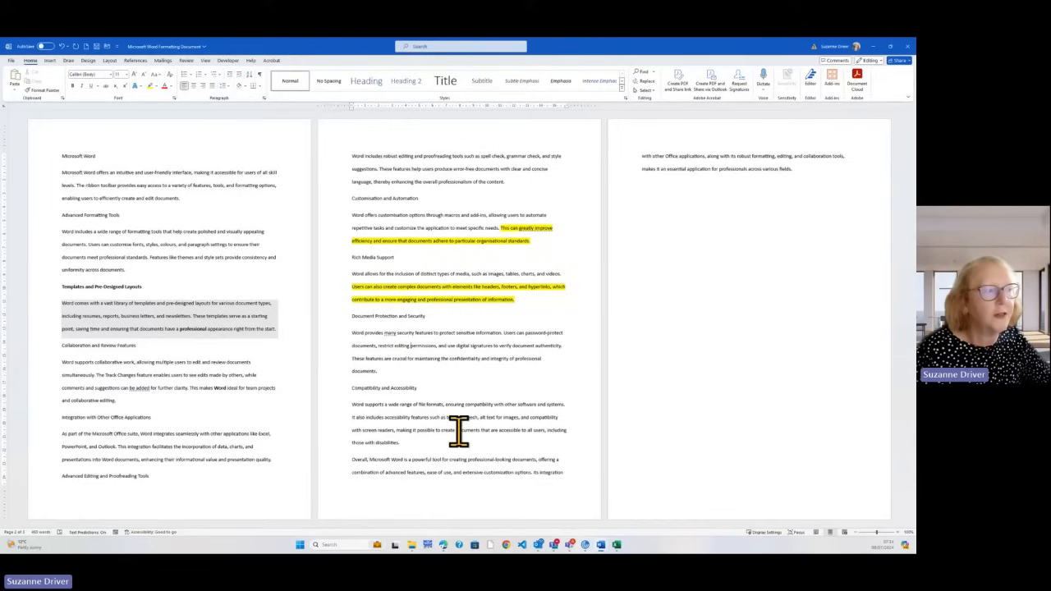
# Step: Select the lines in the lower half of the second page to underline them
pyautogui.moveTo(353, 331); pyautogui.dragTo(459, 430)
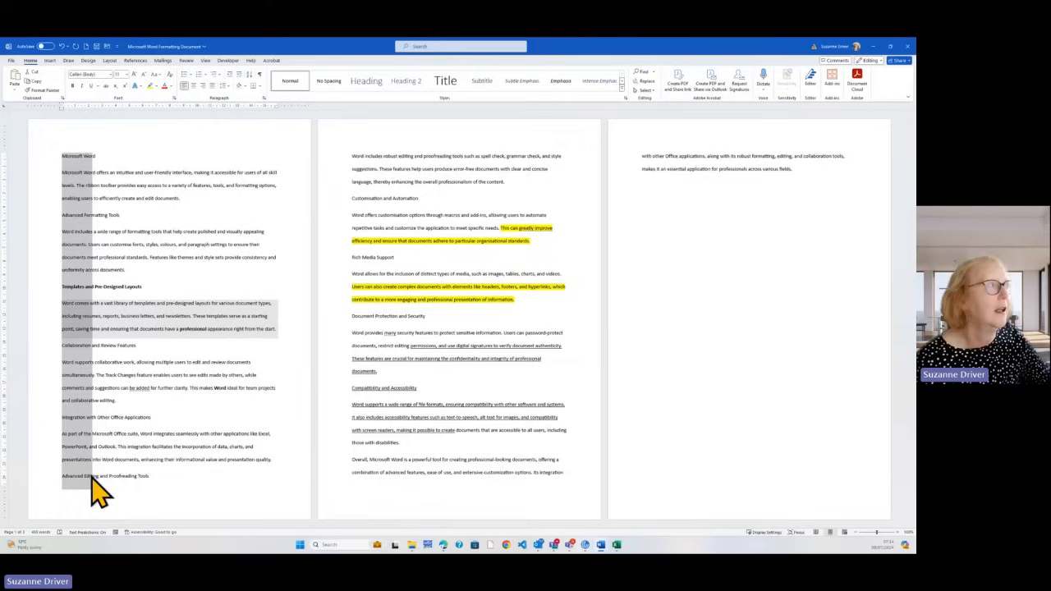
# Step: Make the block-selected column of text on the first page bold and red
pyautogui.click(164, 86)
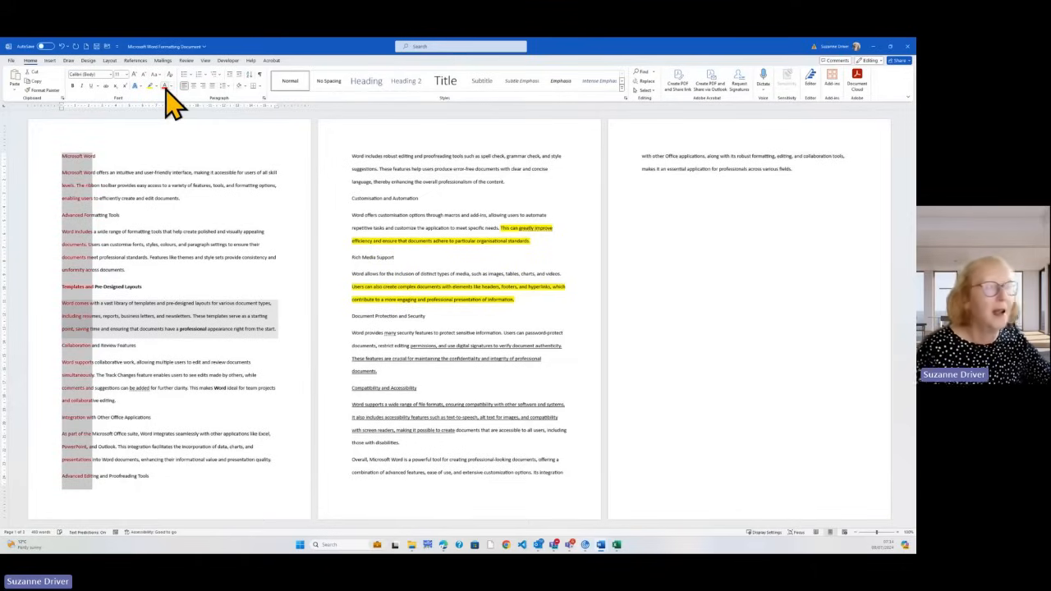